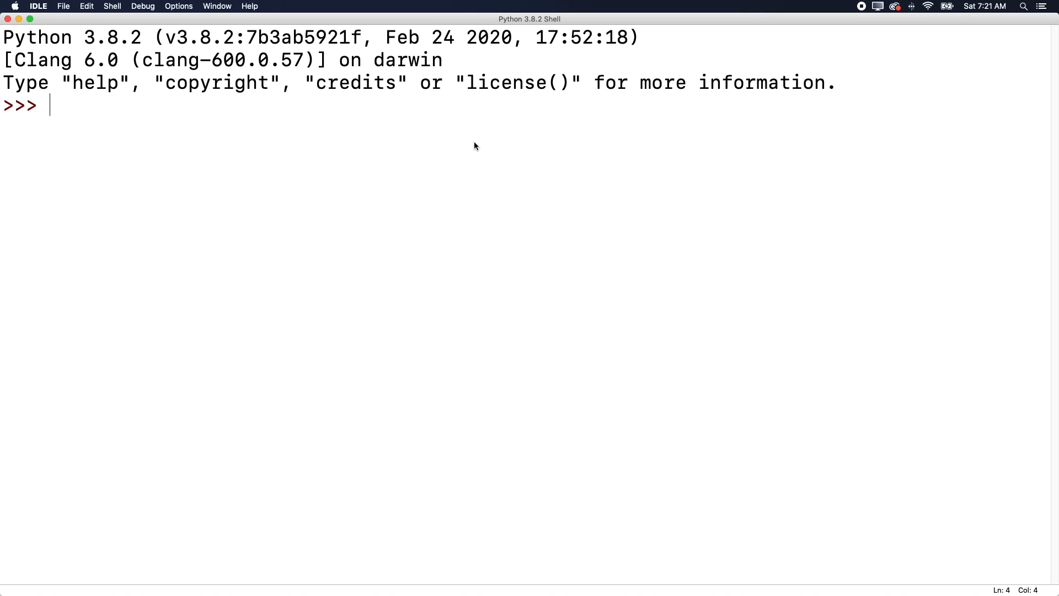
# - Start a new, empty untitled editor window from the shell's File menu
pyautogui.click(63, 6)
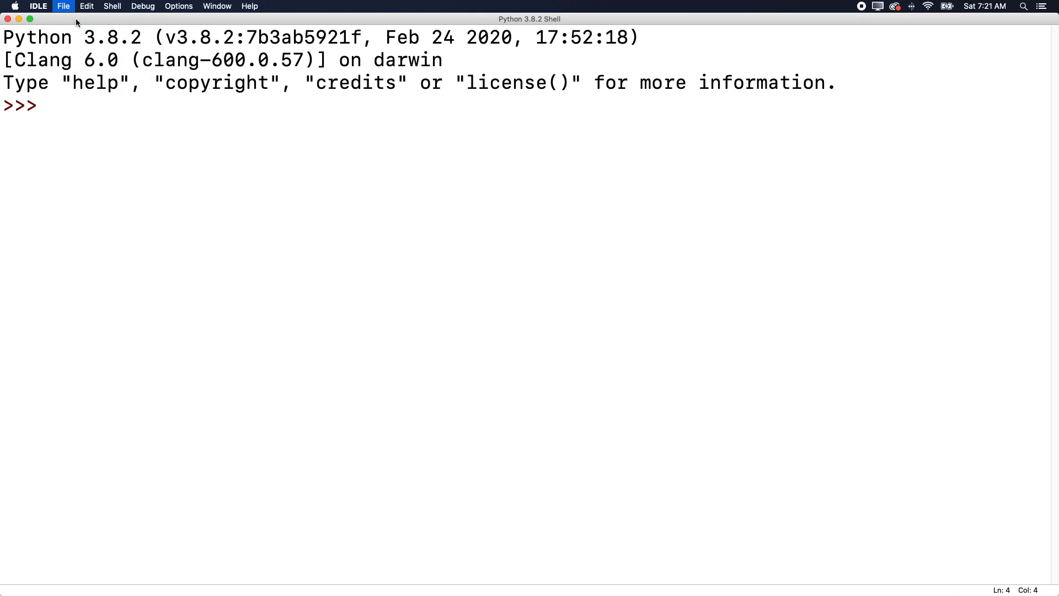
pyautogui.click(63, 6)
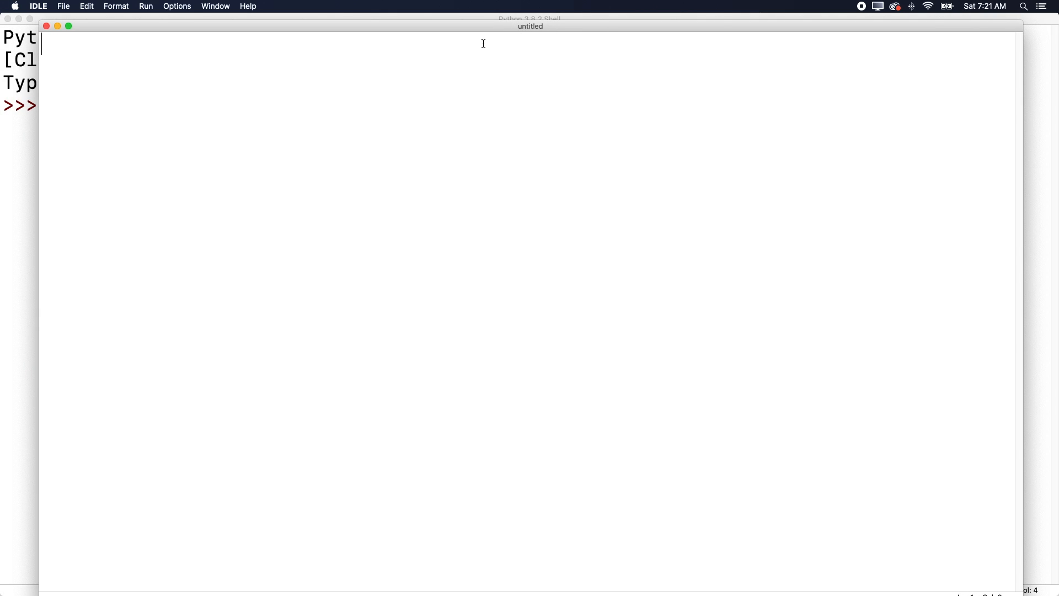
pyautogui.moveTo(67, 27)
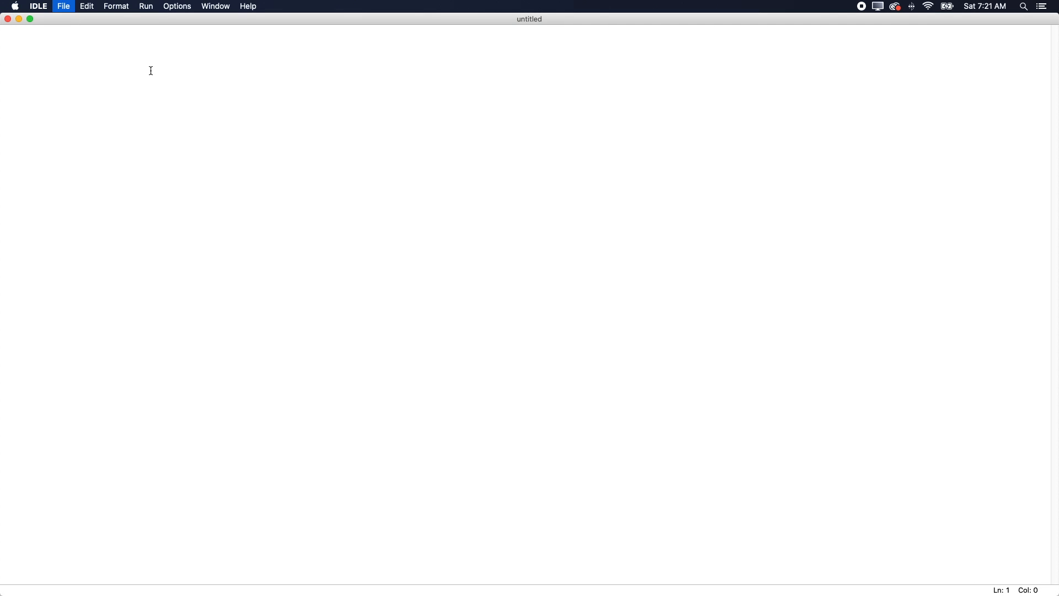
# - Save the empty script as hello.py in the Documents folder
pyautogui.click(63, 6)
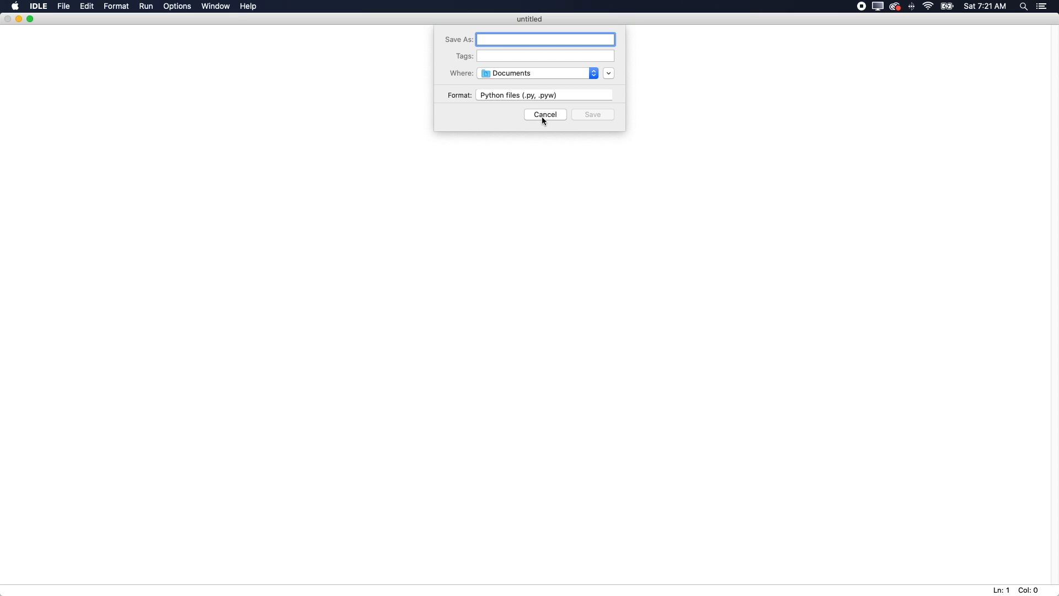
pyautogui.click(63, 6)
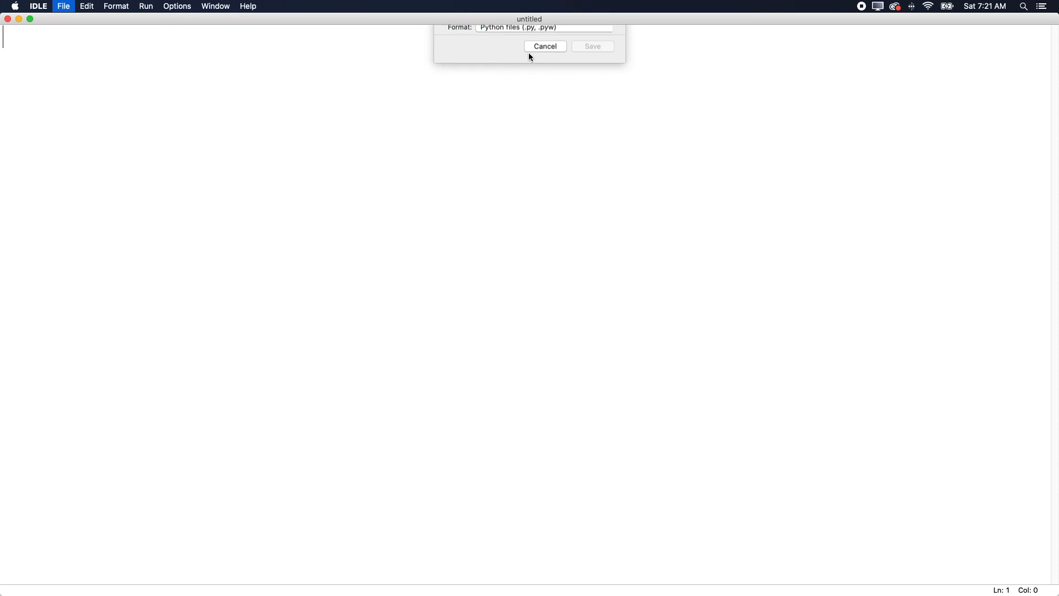
pyautogui.write('hello')
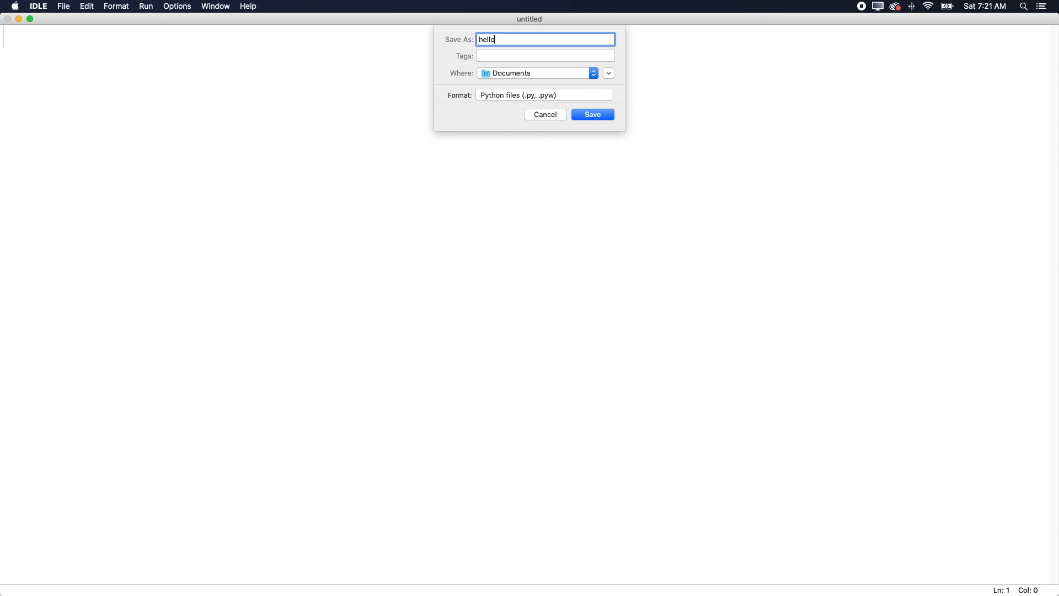
pyautogui.write('.')
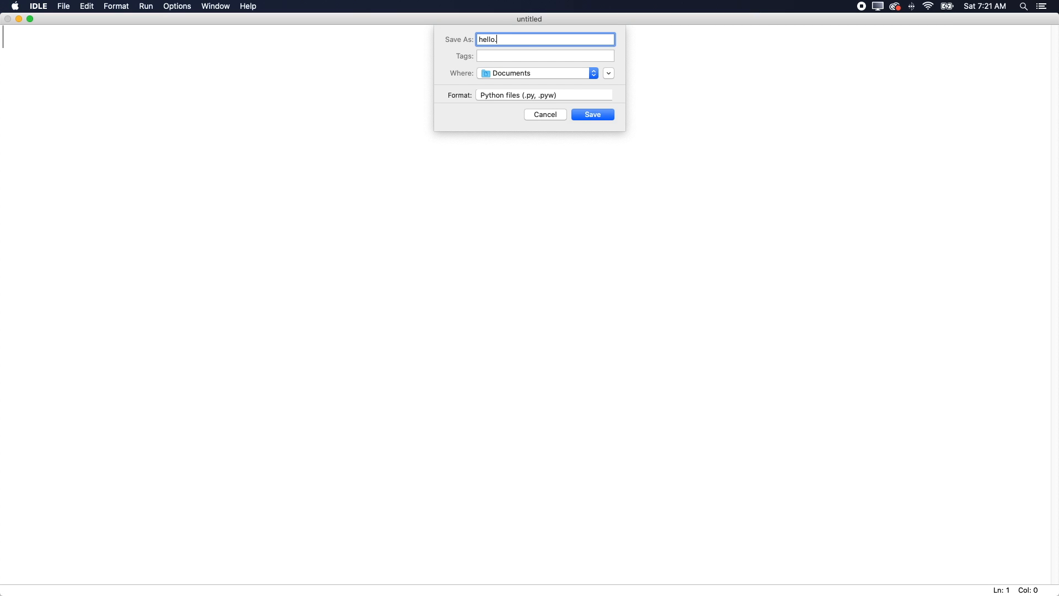
pyautogui.write('p')
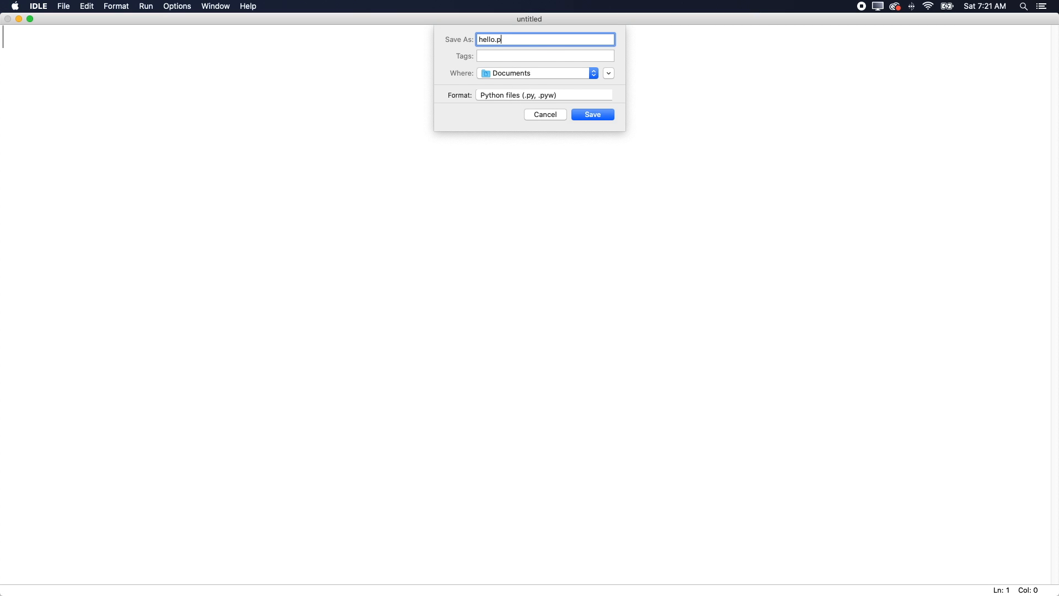
pyautogui.write('y')
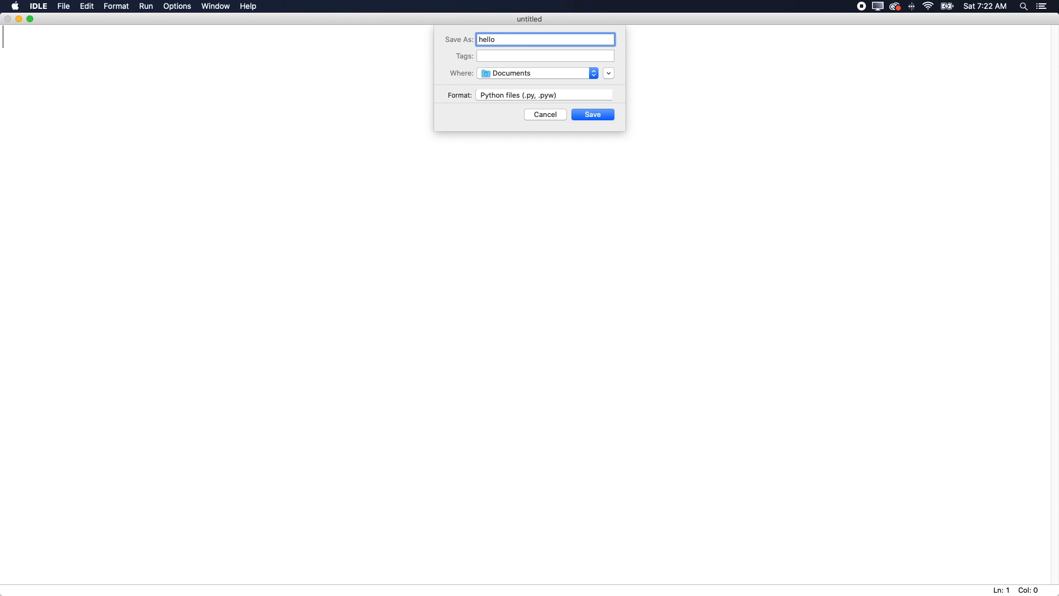
pyautogui.moveTo(607, 123)
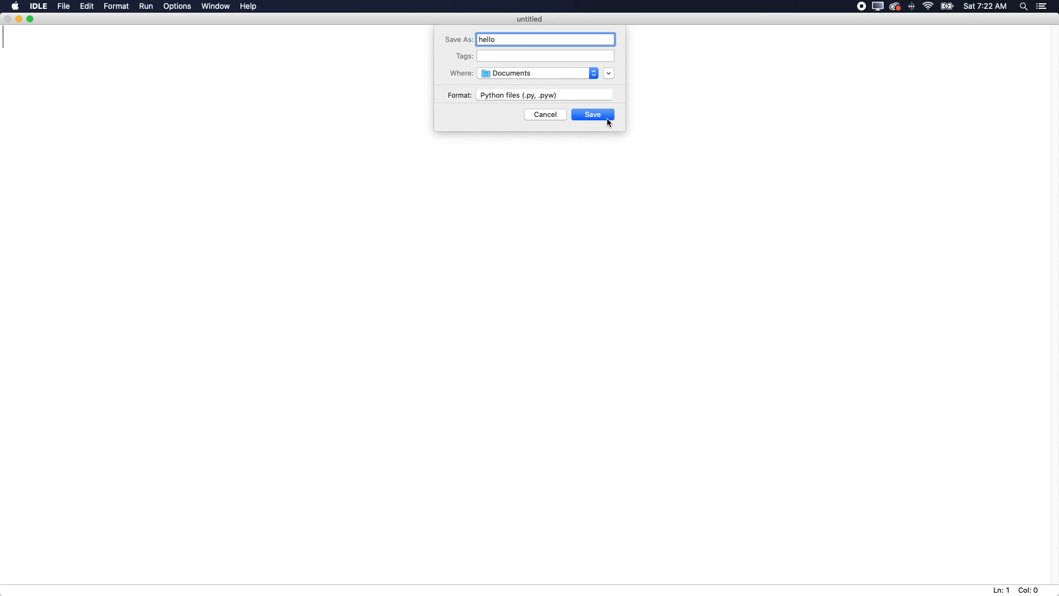
pyautogui.click(593, 115)
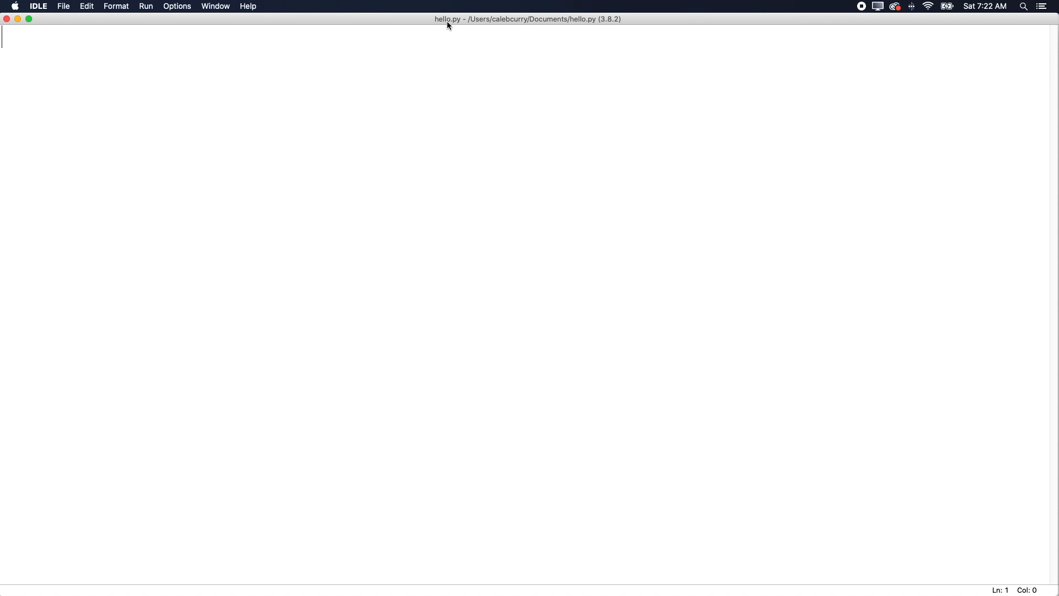
pyautogui.moveTo(470, 68)
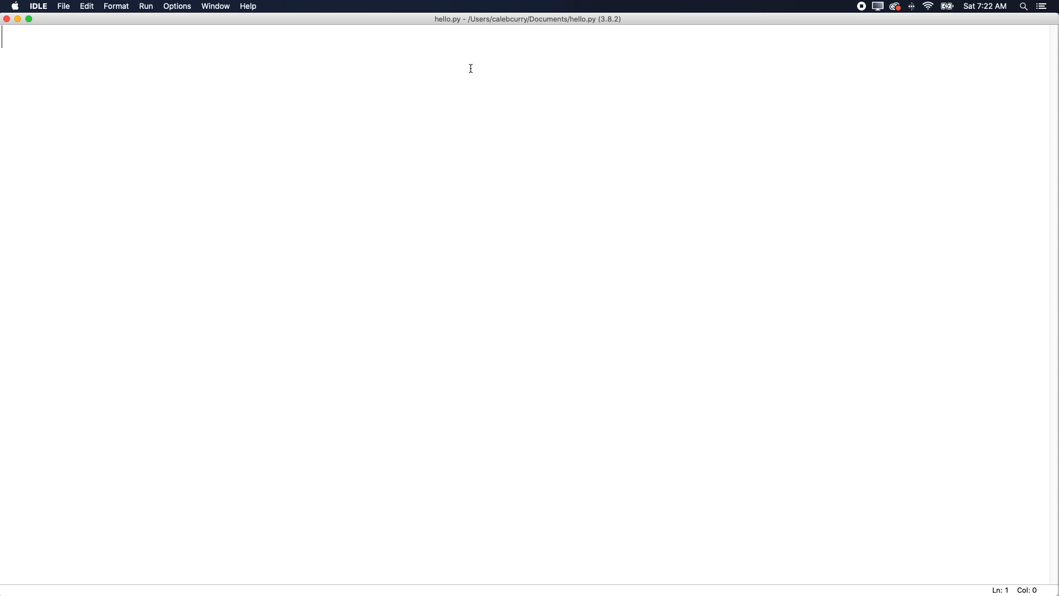
# - Type '5 +' into hello.py, leaving it unsaved, and bring up the Run menu
pyautogui.write('5 +')
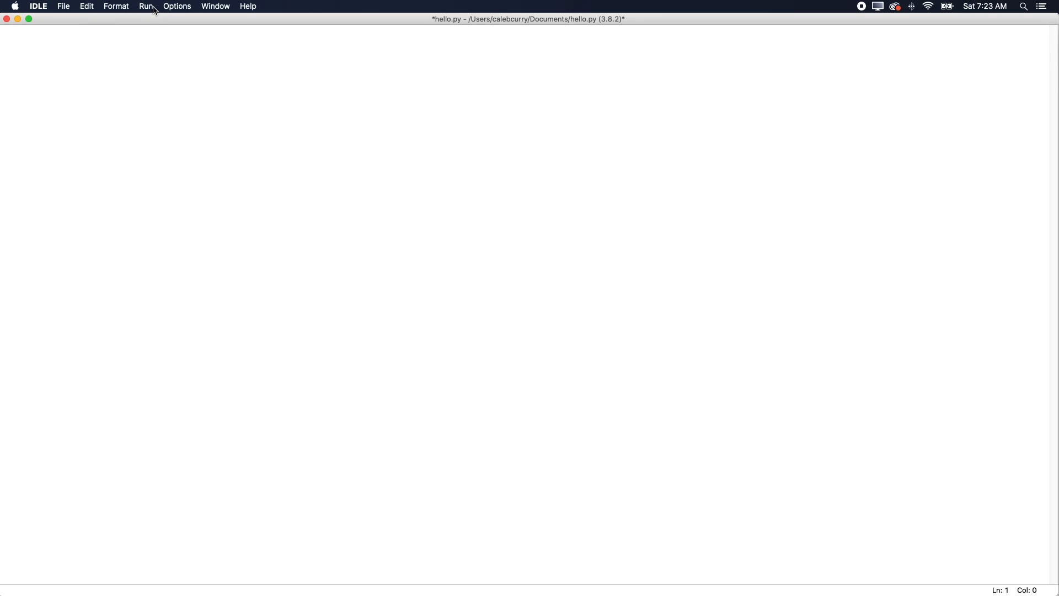
pyautogui.click(145, 6)
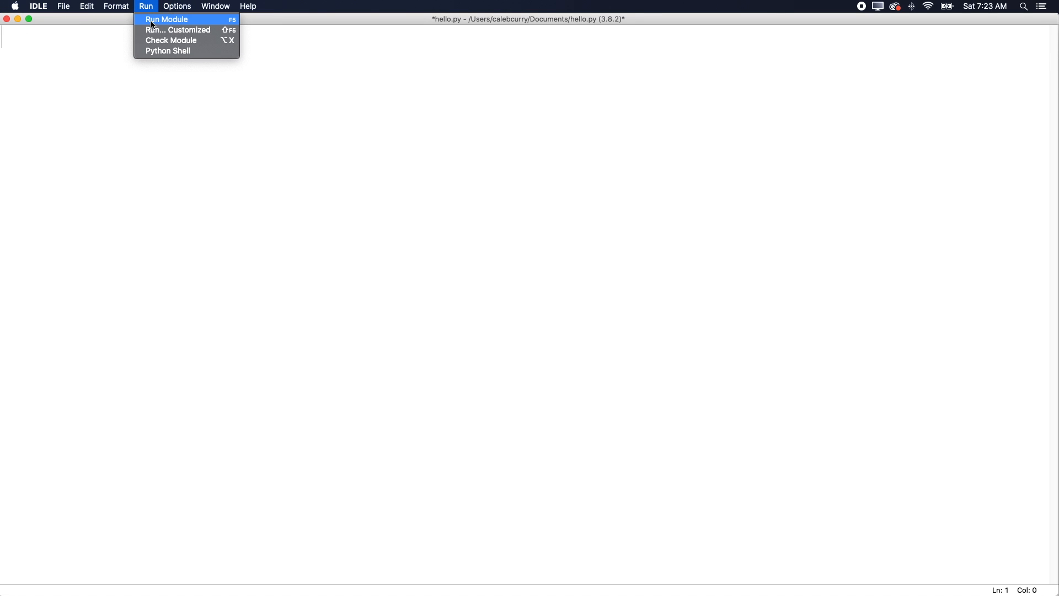
# - Run Module on hello.py, agreeing to save first, so the shell restarts with no output
pyautogui.click(166, 19)
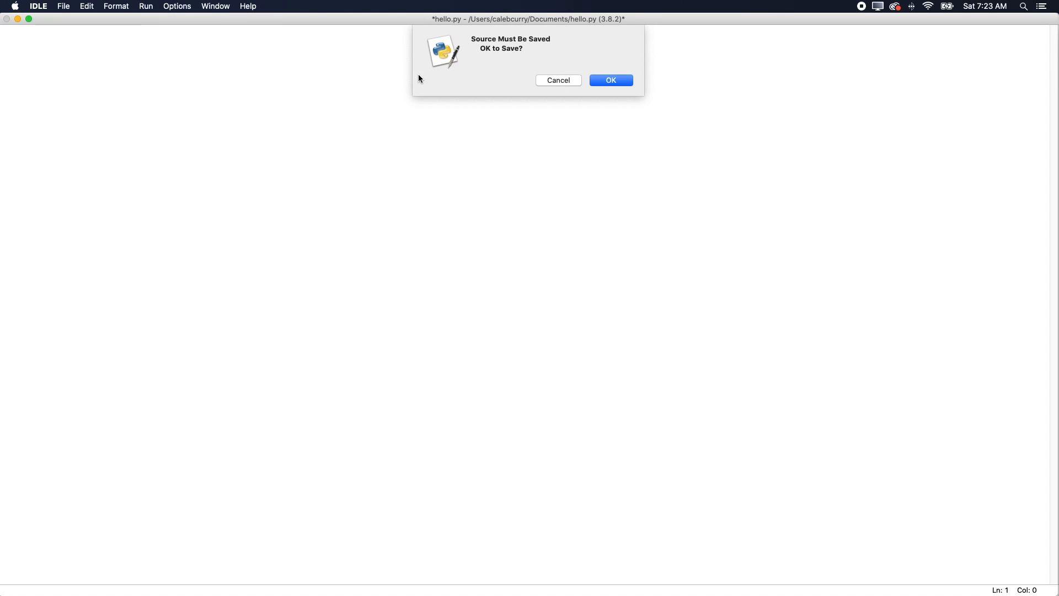
pyautogui.moveTo(539, 59)
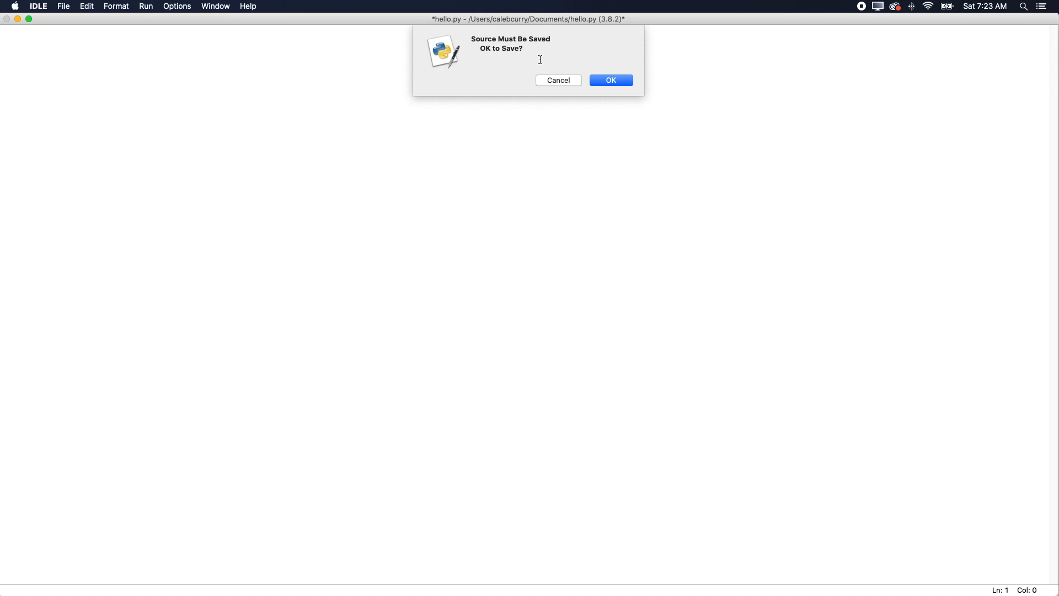
pyautogui.moveTo(561, 58)
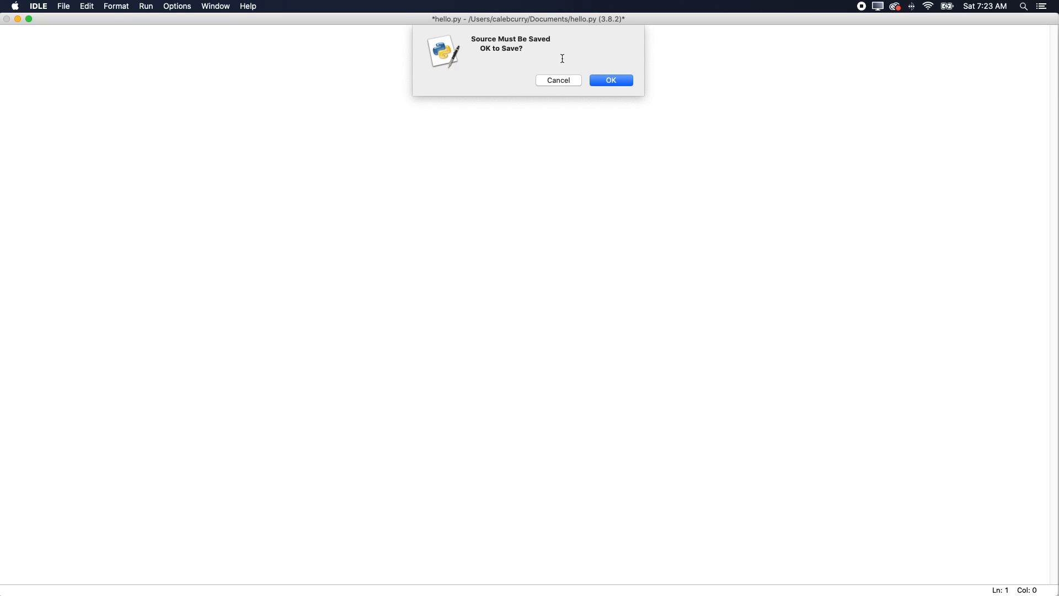
pyautogui.click(610, 80)
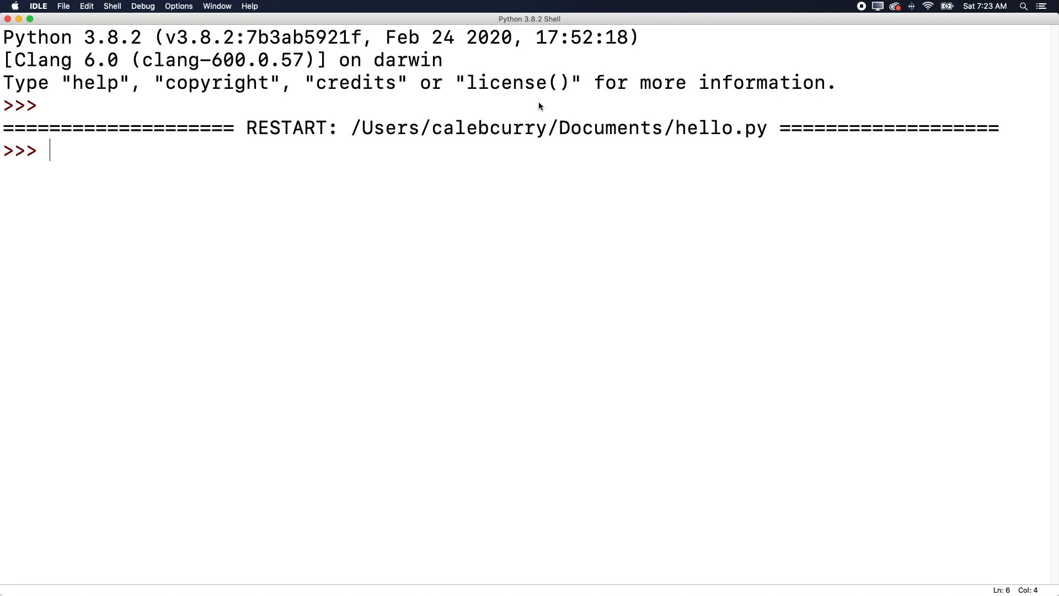
pyautogui.moveTo(217, 186)
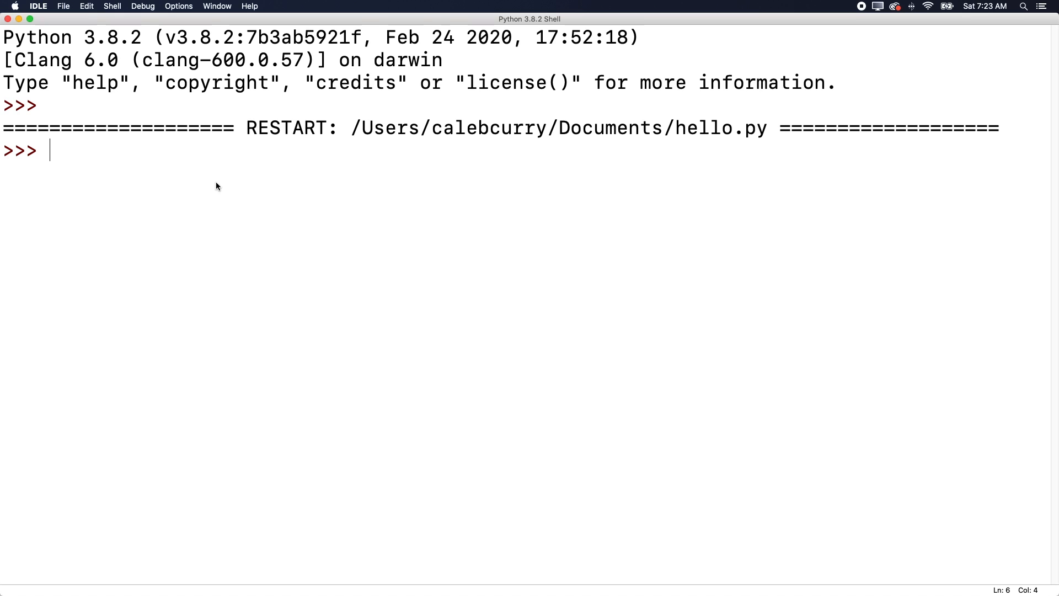
pyautogui.moveTo(126, 166)
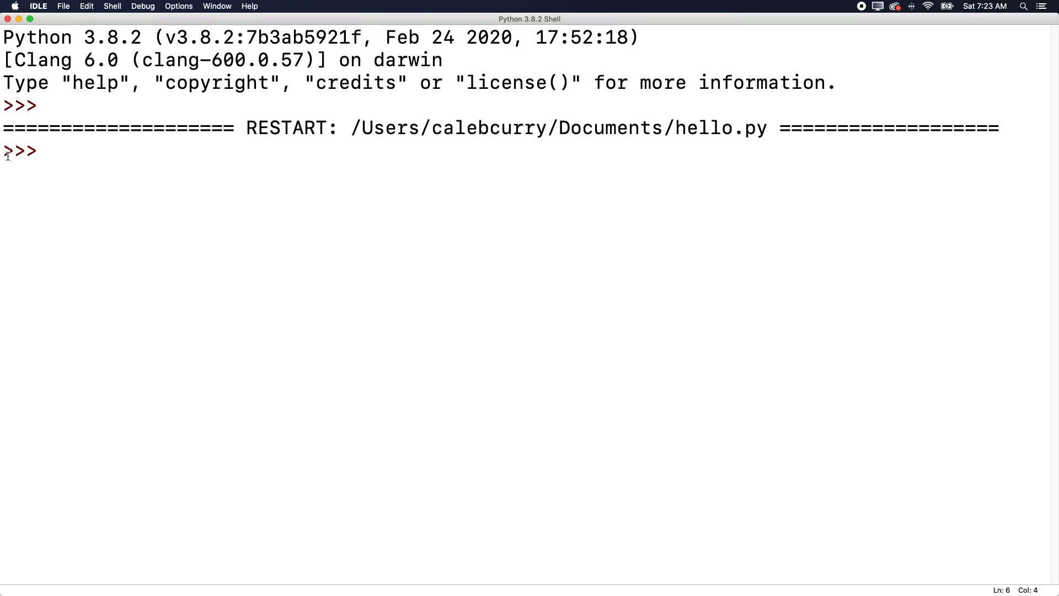
pyautogui.moveTo(70, 152)
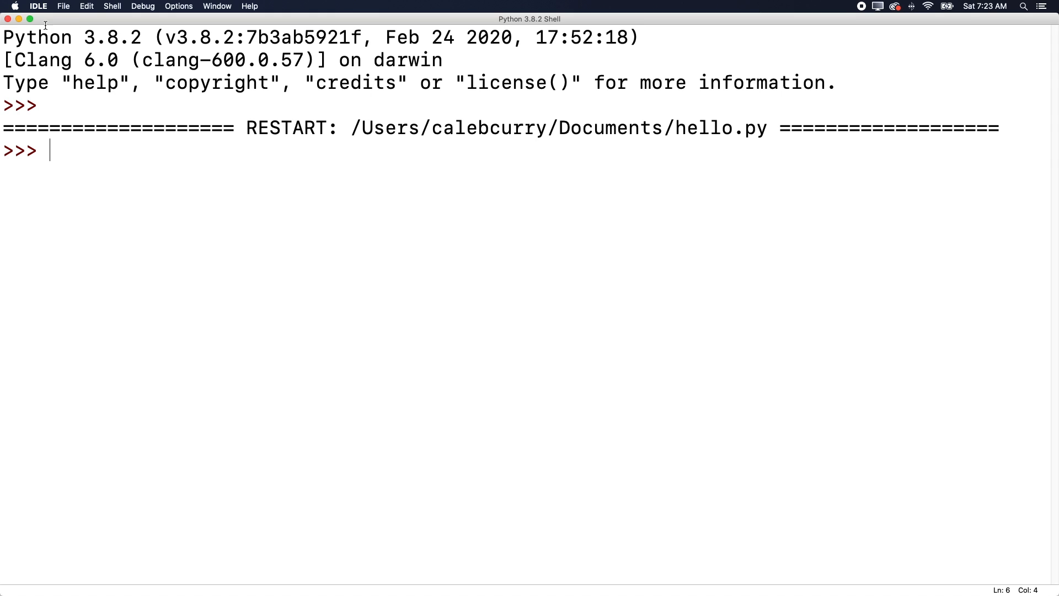
# - Arrange the shell beside the editor and run the empty hello.py again, adding a second restart
pyautogui.click(30, 19)
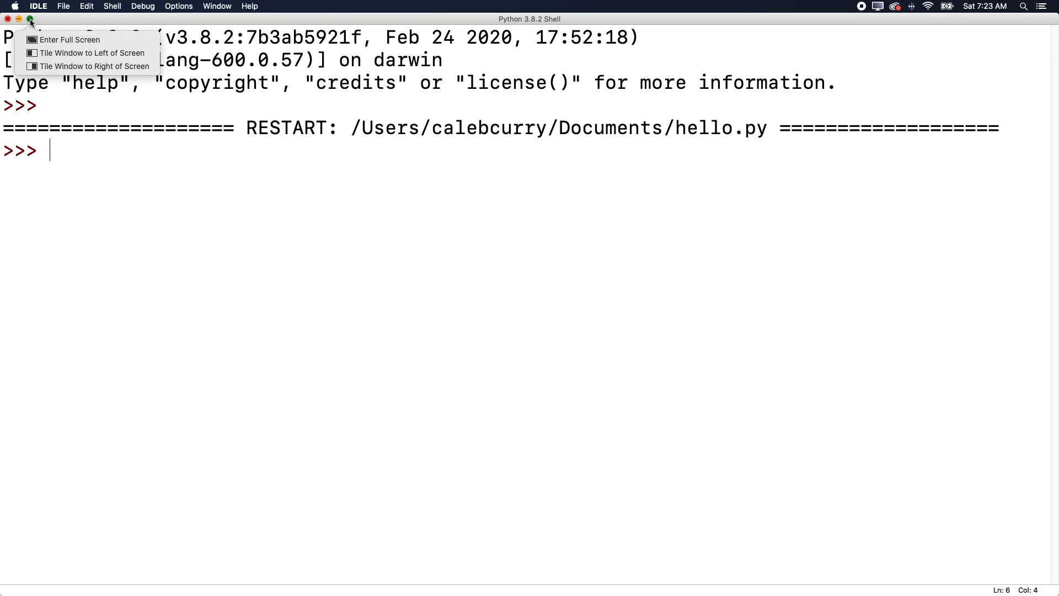
pyautogui.moveTo(87, 53)
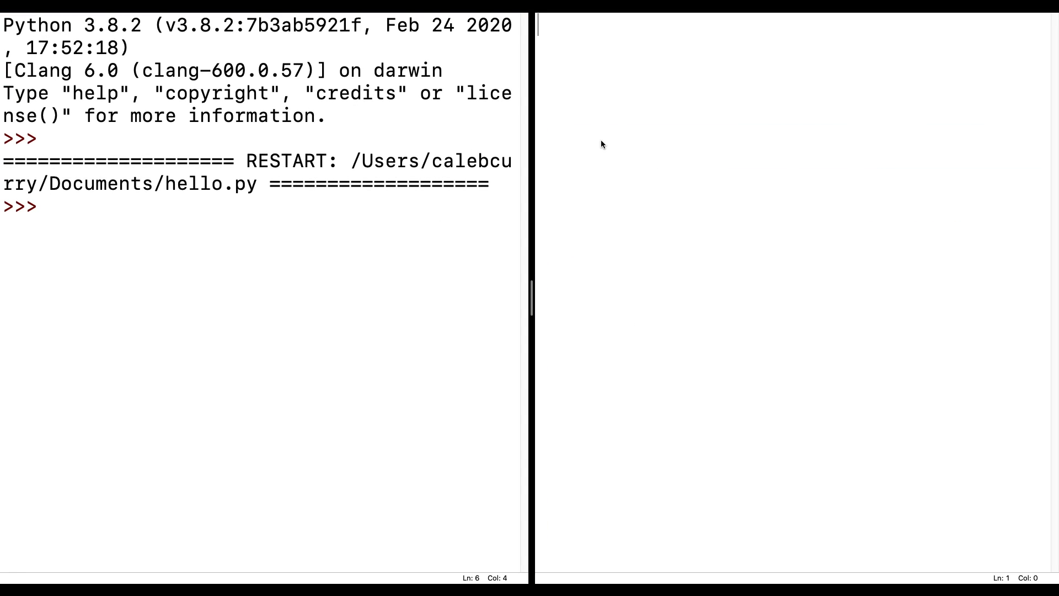
pyautogui.moveTo(710, 95)
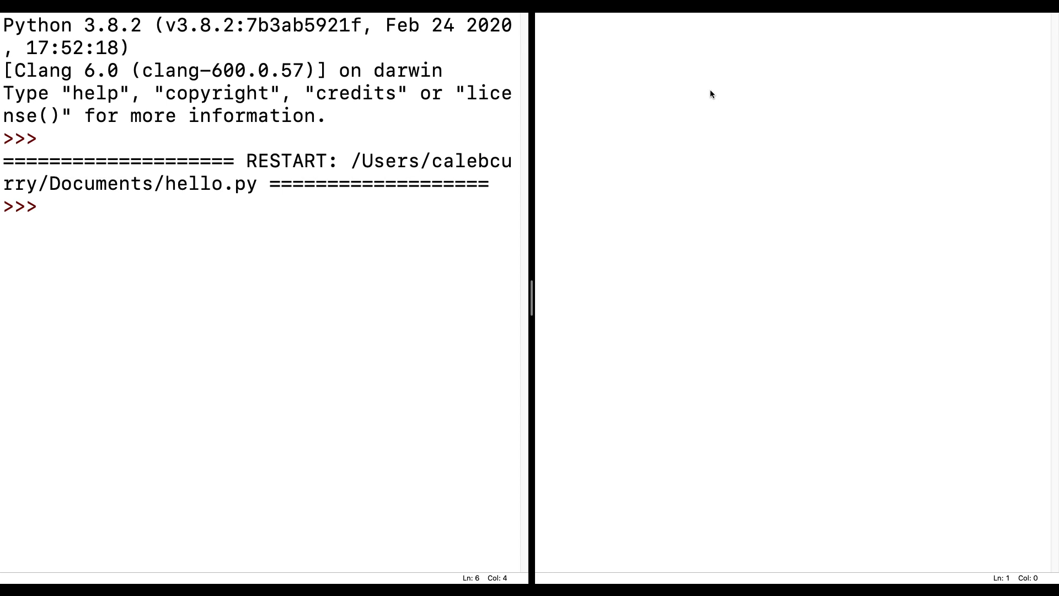
pyautogui.click(146, 6)
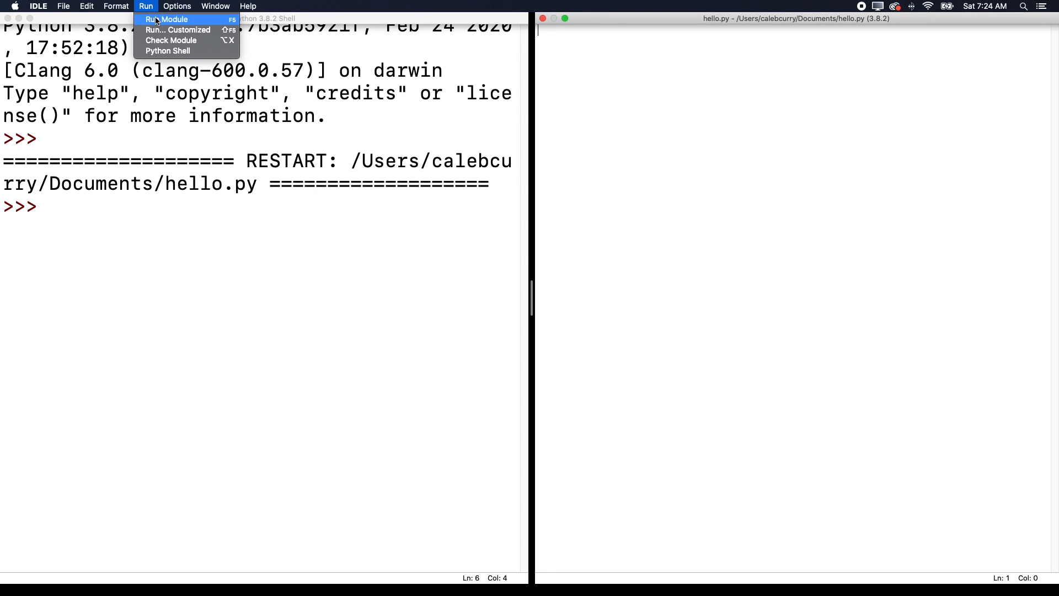
pyautogui.click(168, 18)
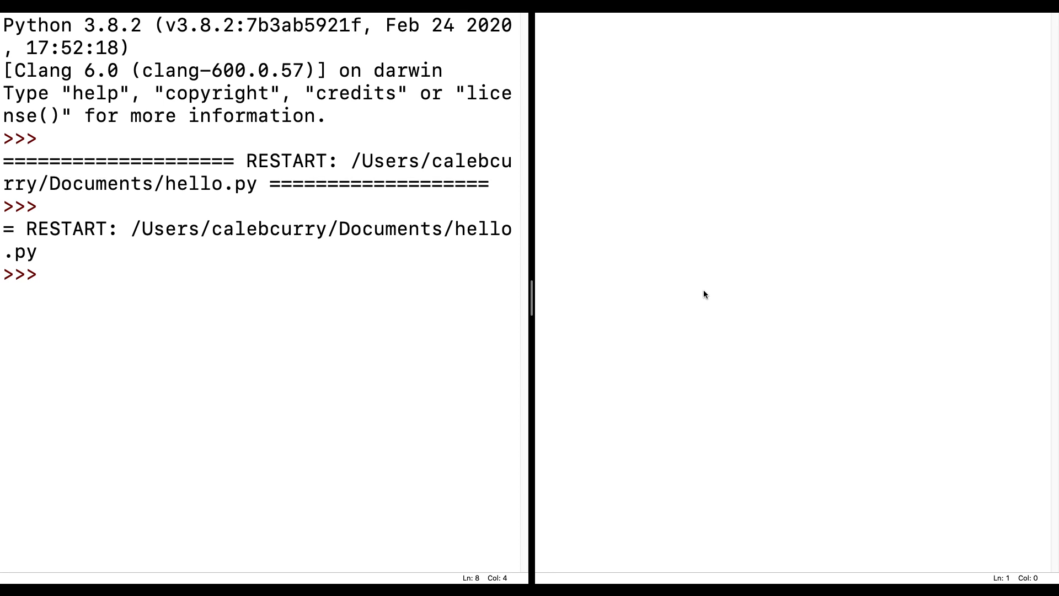
pyautogui.moveTo(698, 194)
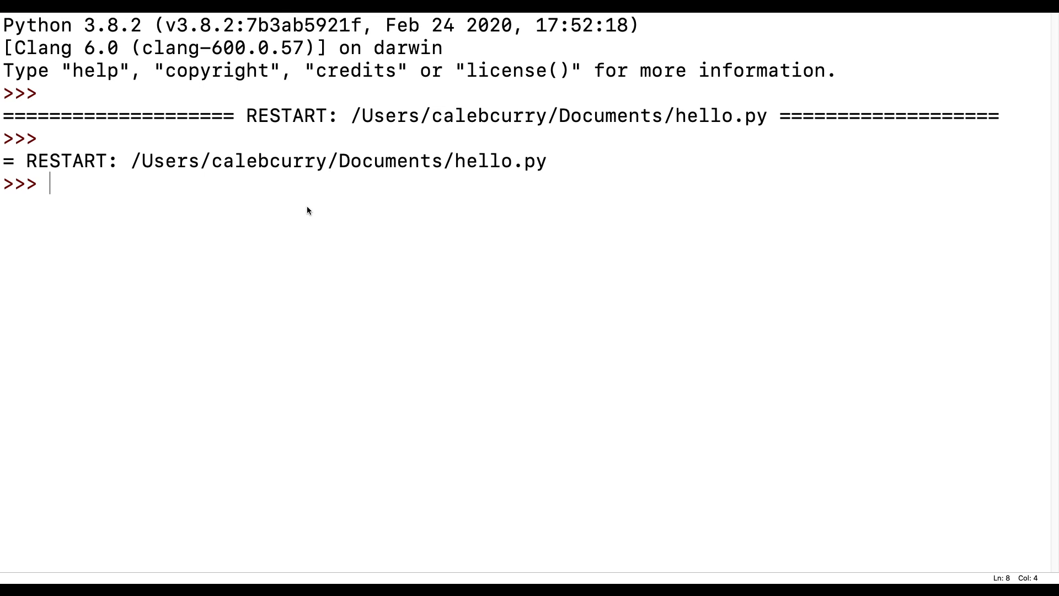
pyautogui.moveTo(304, 225)
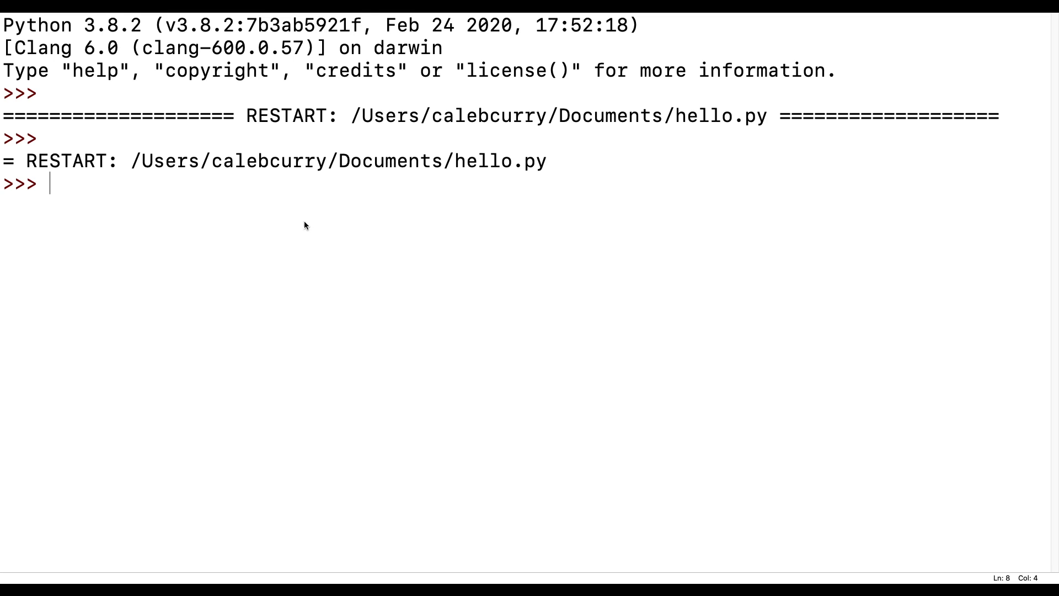
pyautogui.moveTo(271, 226)
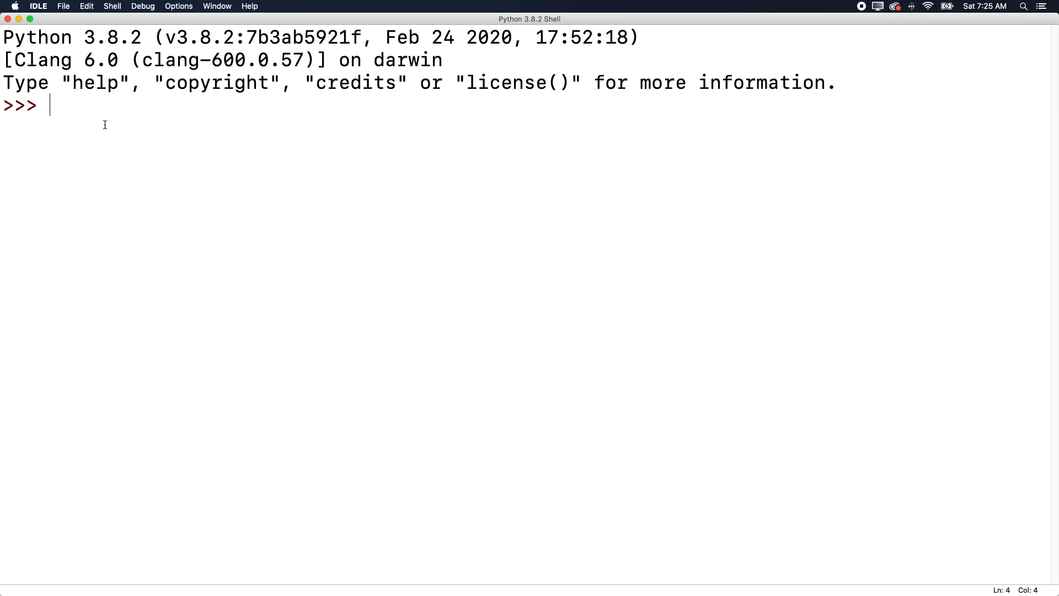
pyautogui.moveTo(81, 56)
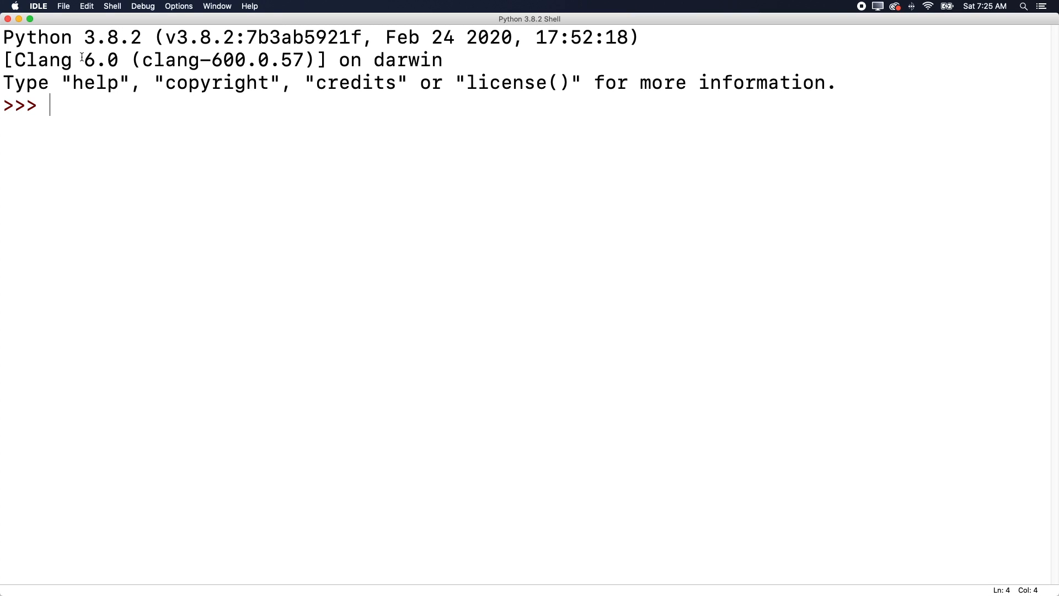
# - Reopen hello.py from Documents in an editor window beside the shell
pyautogui.click(63, 6)
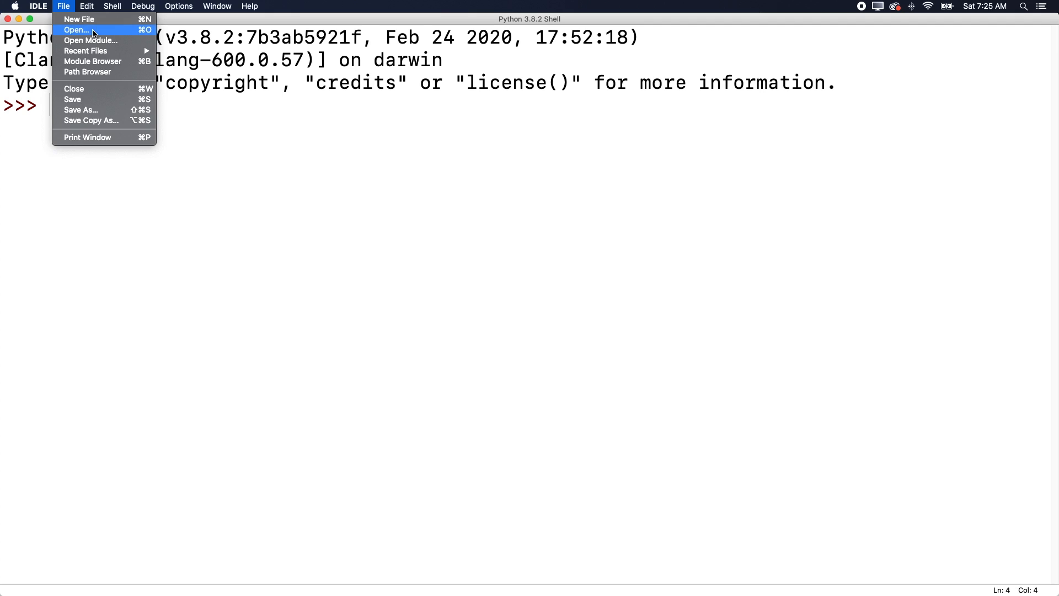
pyautogui.click(75, 30)
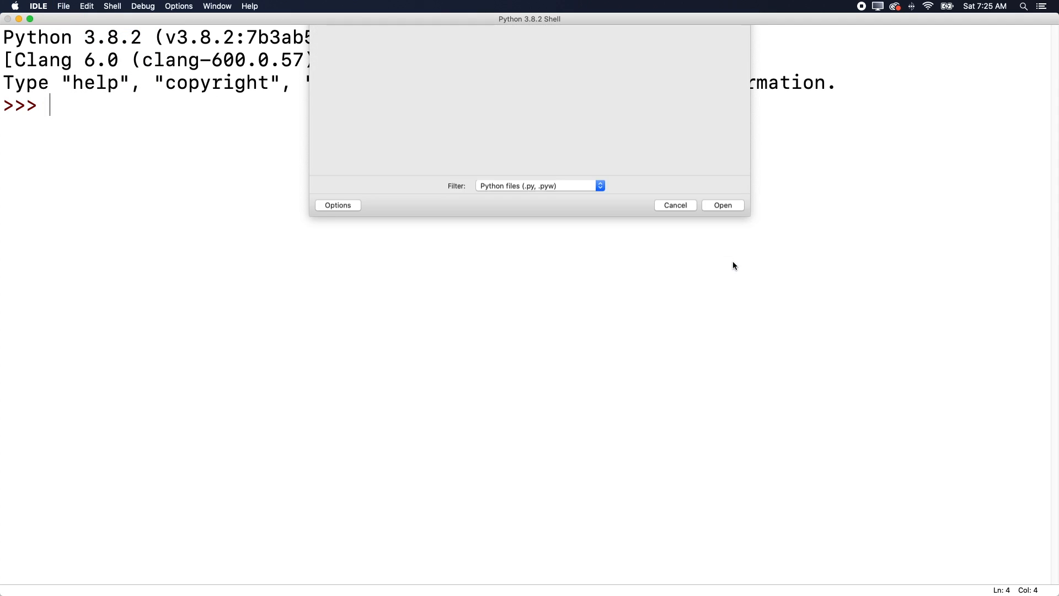
pyautogui.click(722, 205)
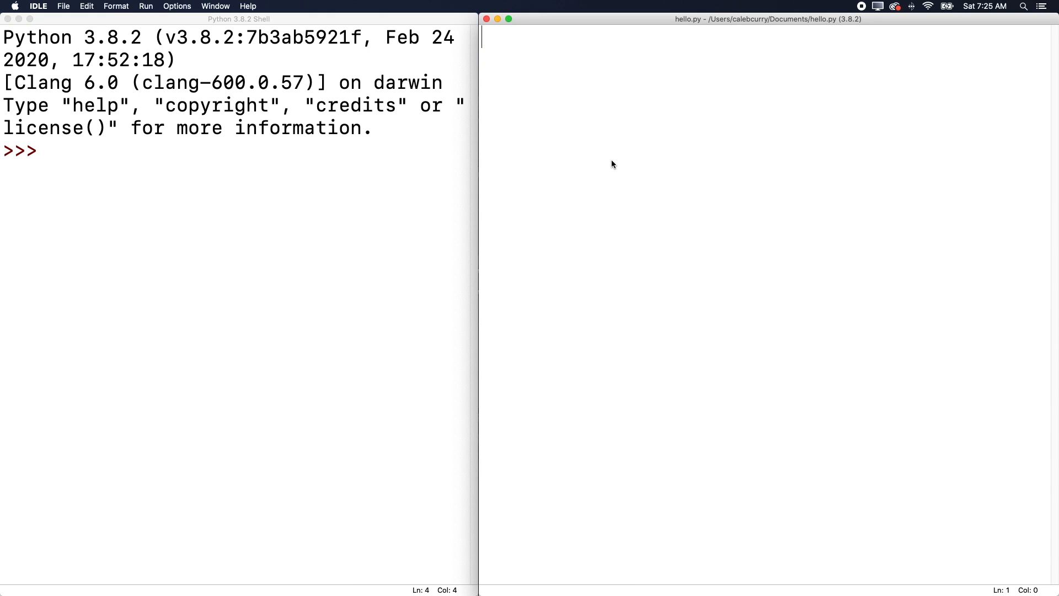
pyautogui.moveTo(699, 88)
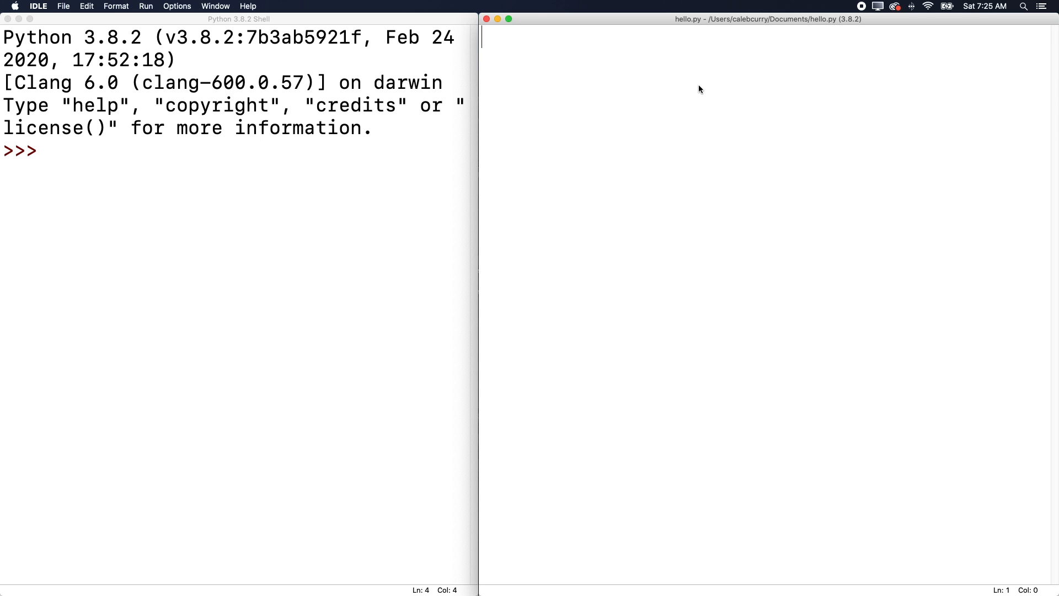
# - Write print("Hello World!") in hello.py and save it
pyautogui.write('print')
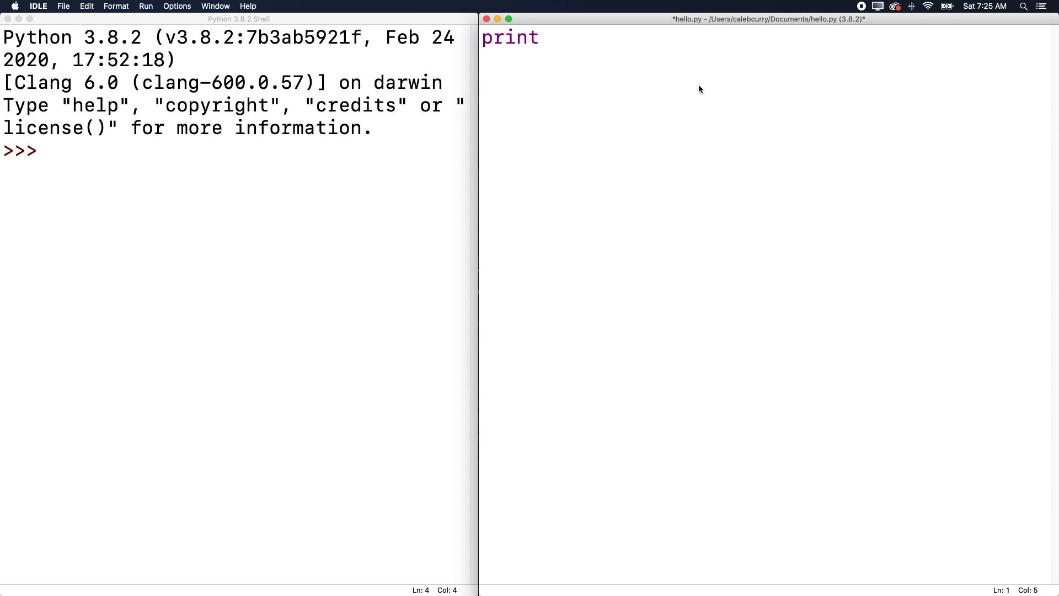
pyautogui.write('()')
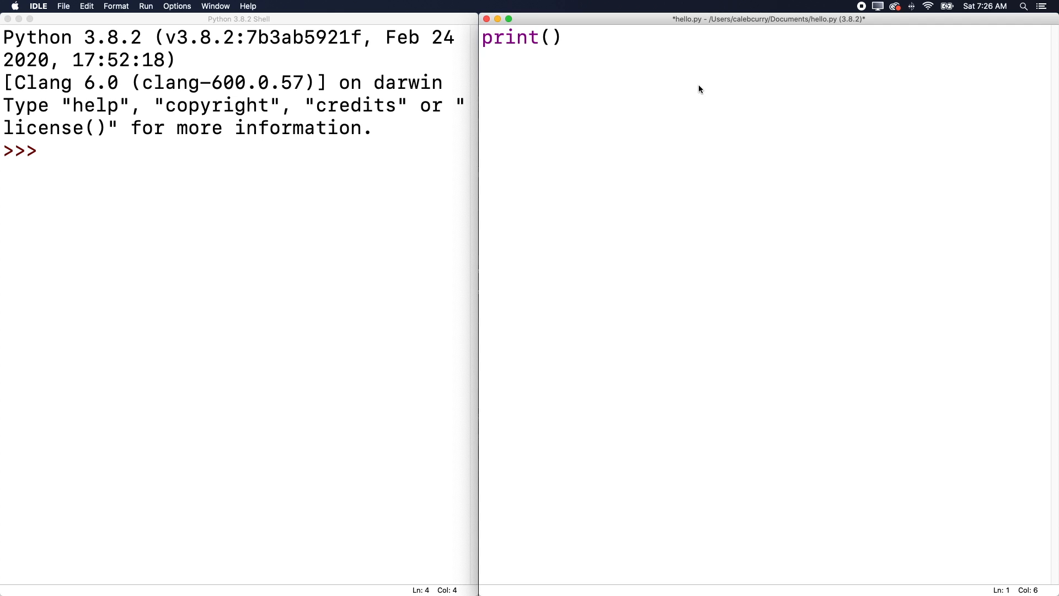
pyautogui.write('""')
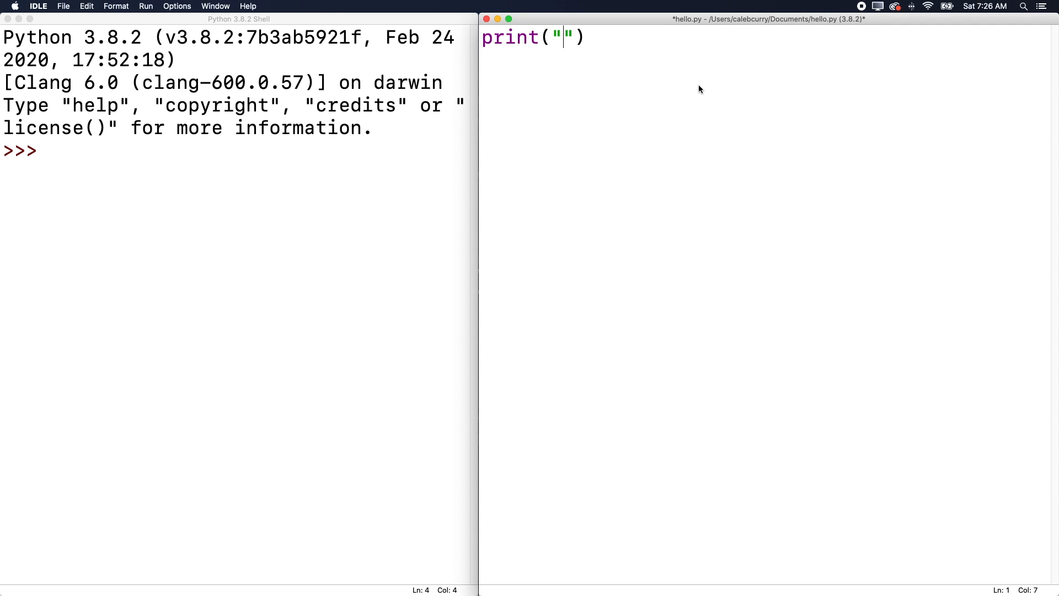
pyautogui.write('Hello World')
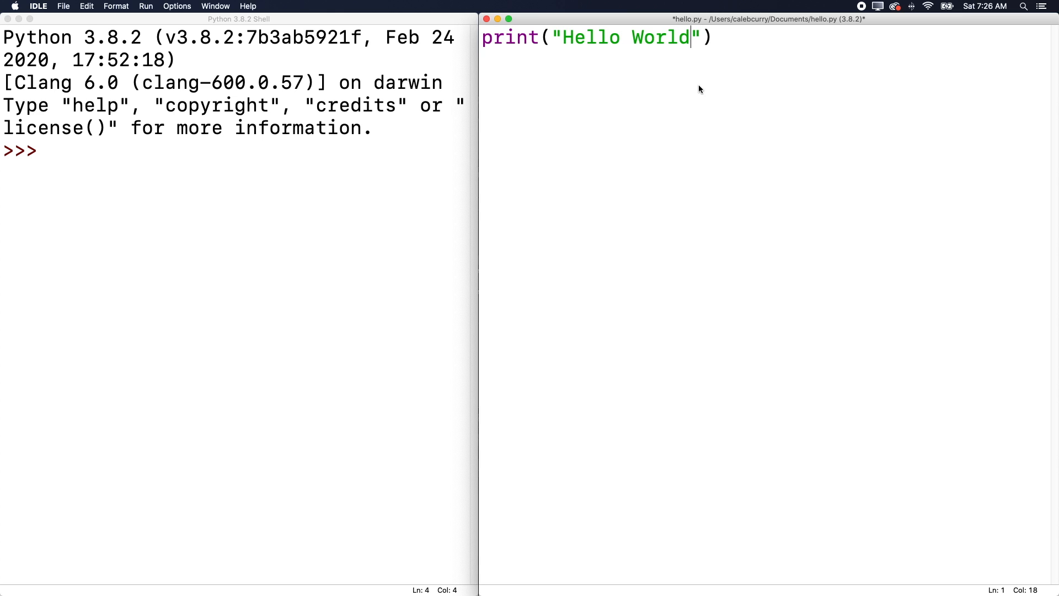
pyautogui.write('!')
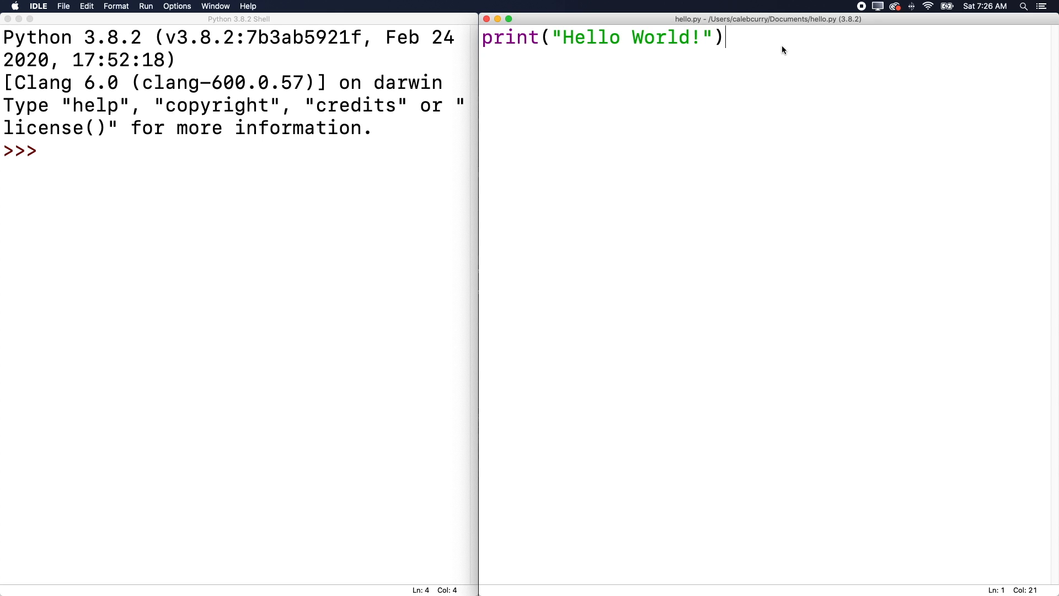
pyautogui.moveTo(417, 11)
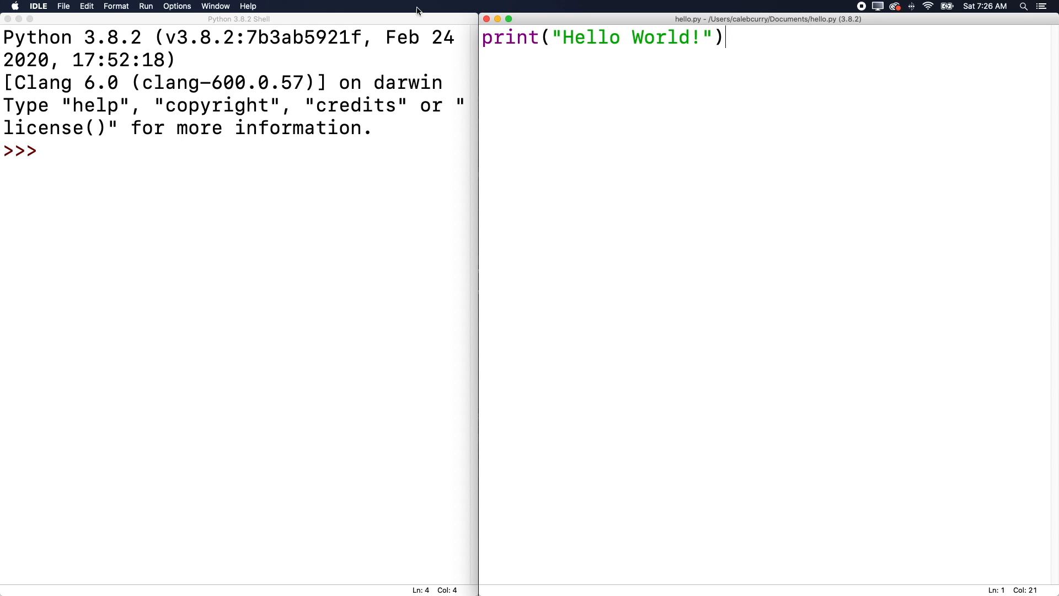
# - Run Module on hello.py so the shell prints Hello World!, then return to the shell prompt
pyautogui.click(145, 6)
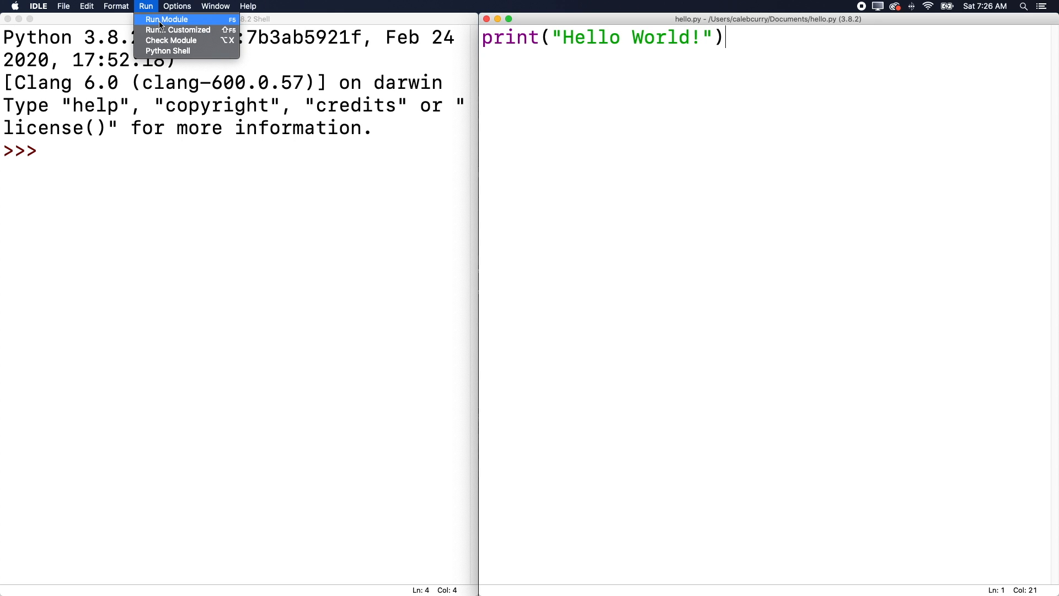
pyautogui.moveTo(233, 26)
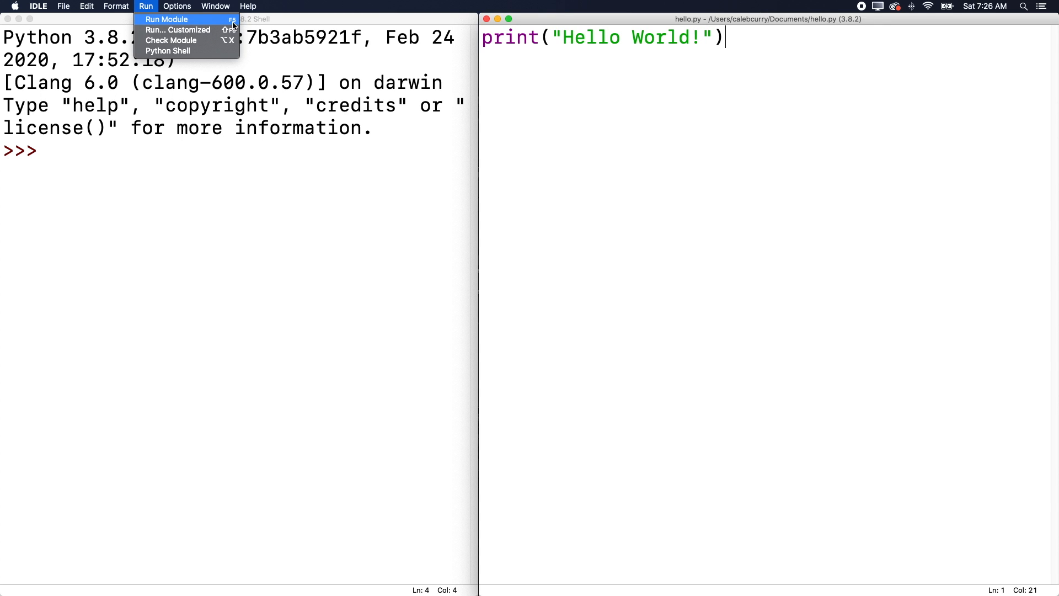
pyautogui.click(166, 18)
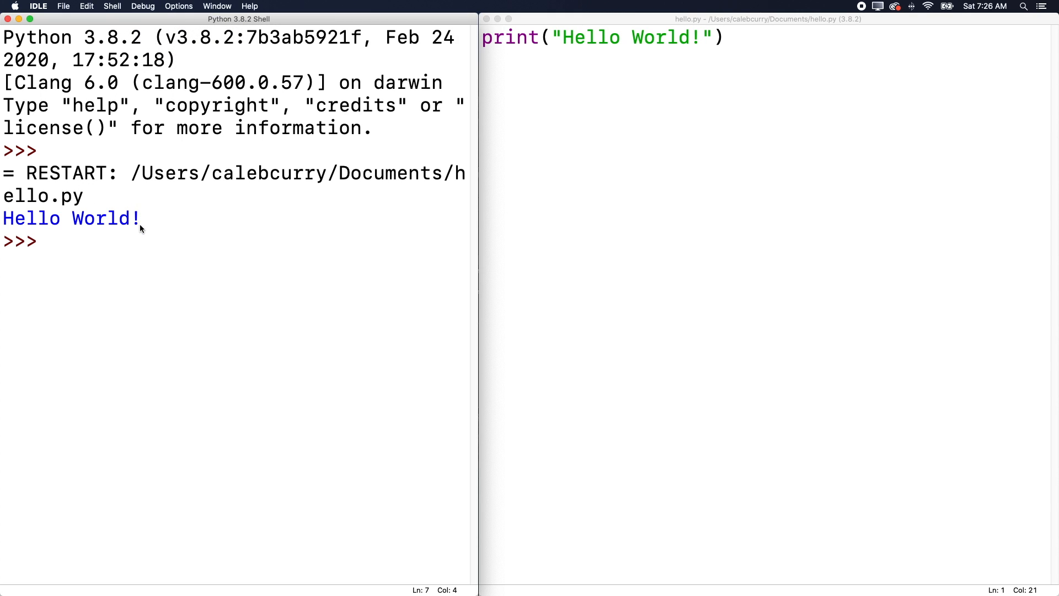
pyautogui.click(638, 198)
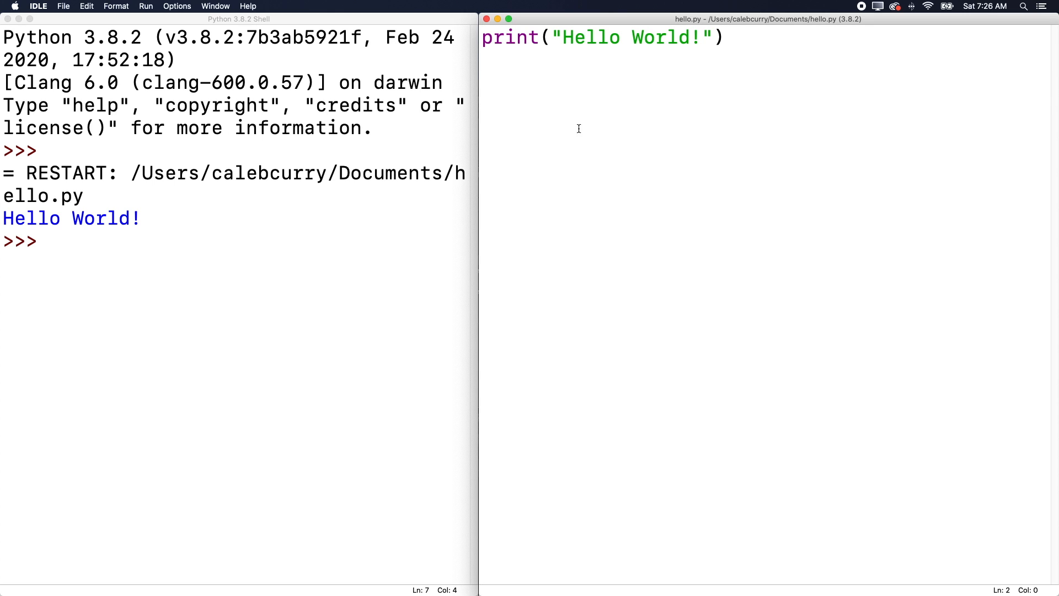
pyautogui.click(231, 251)
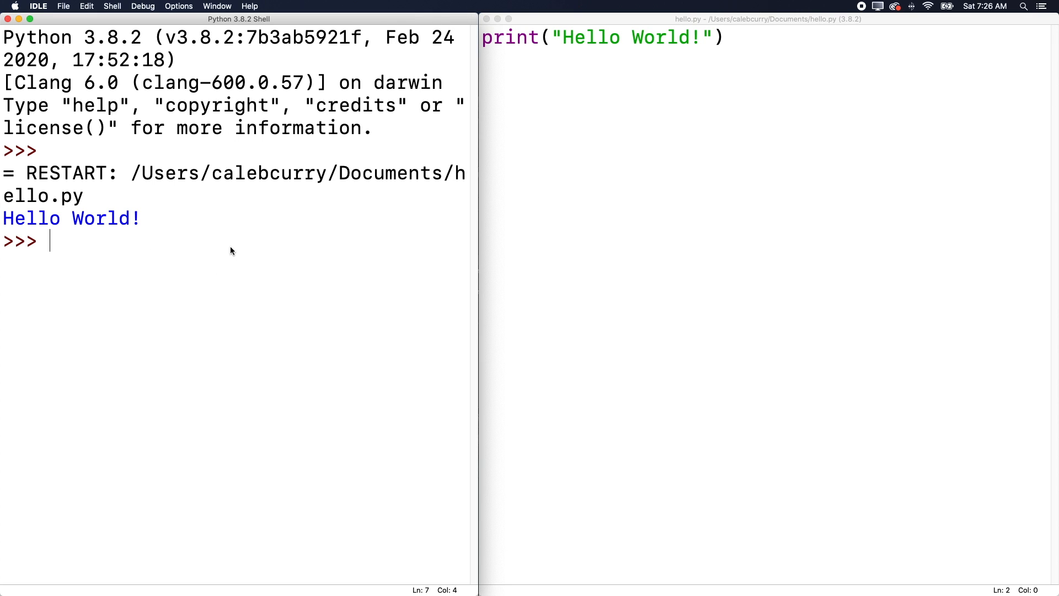
pyautogui.click(726, 37)
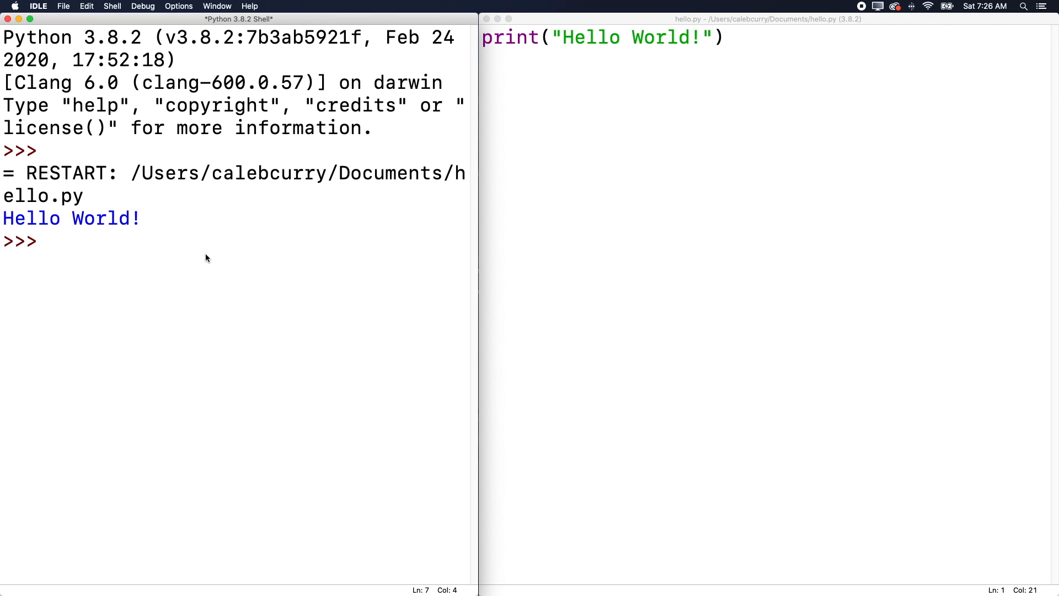
pyautogui.write('5 + 5')
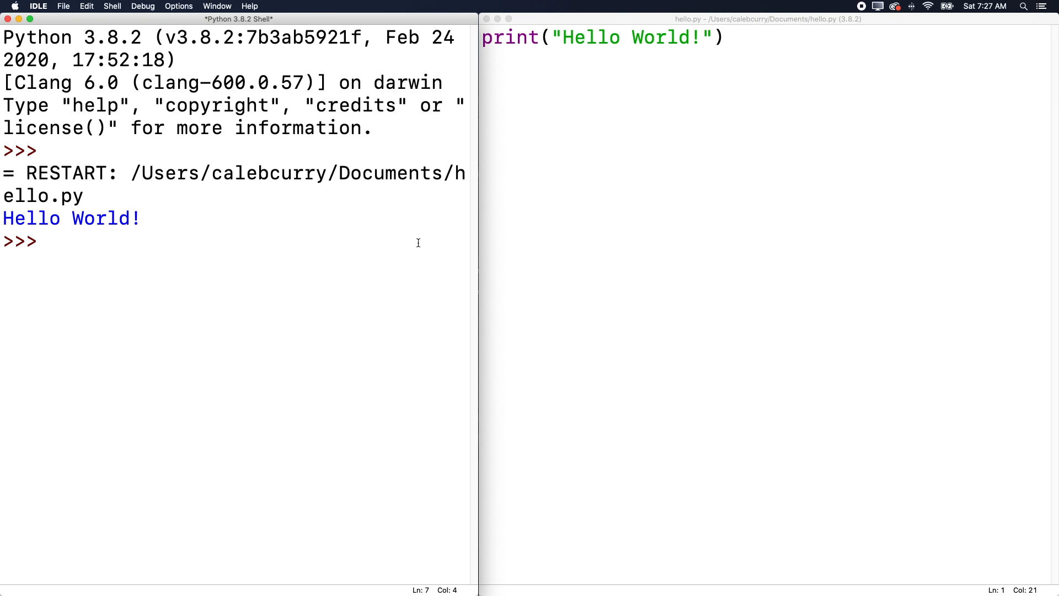
pyautogui.click(49, 241)
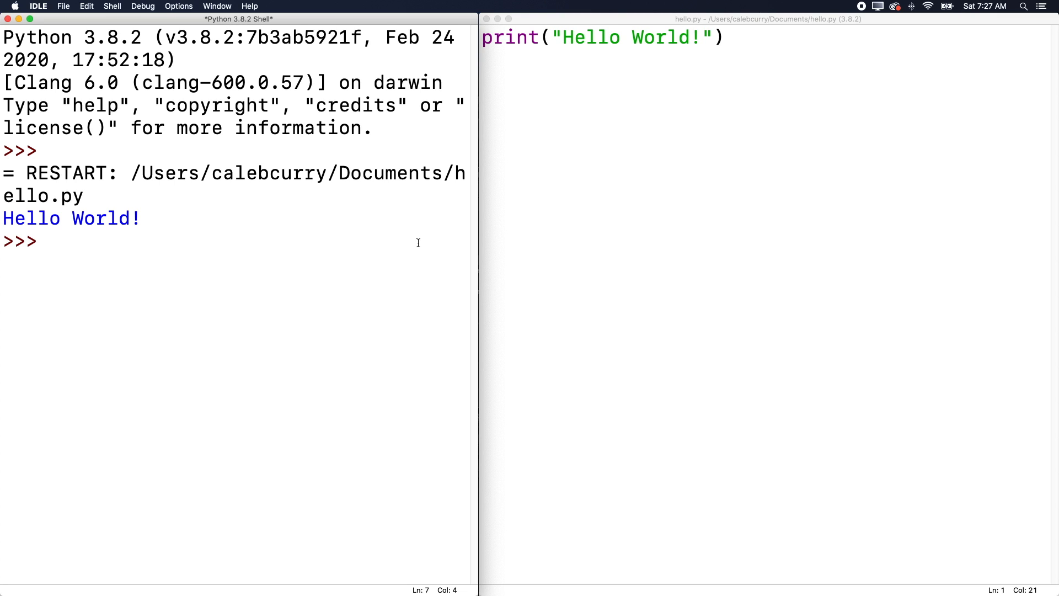
pyautogui.click(49, 241)
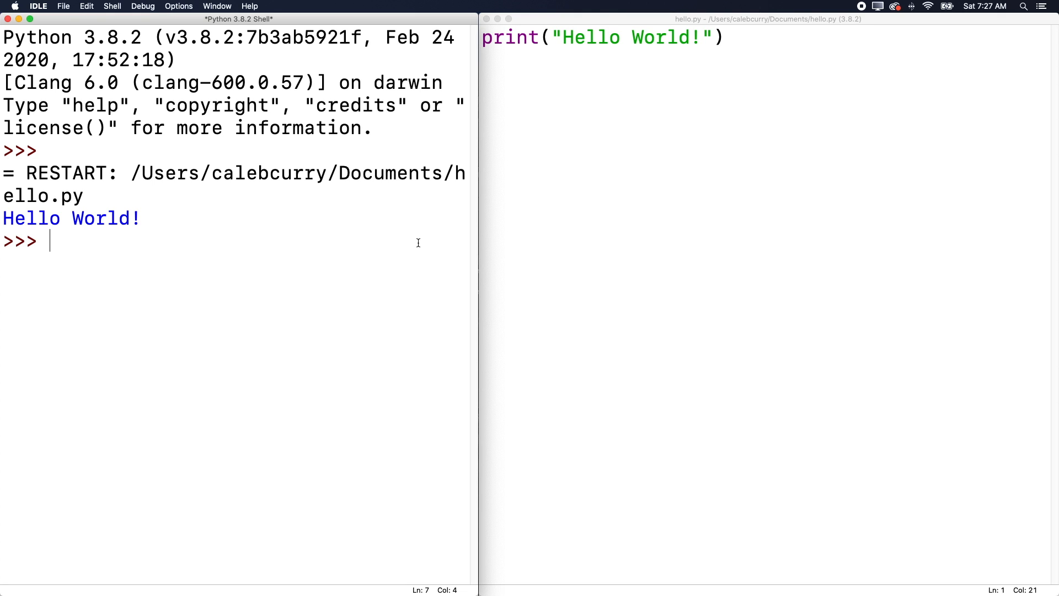